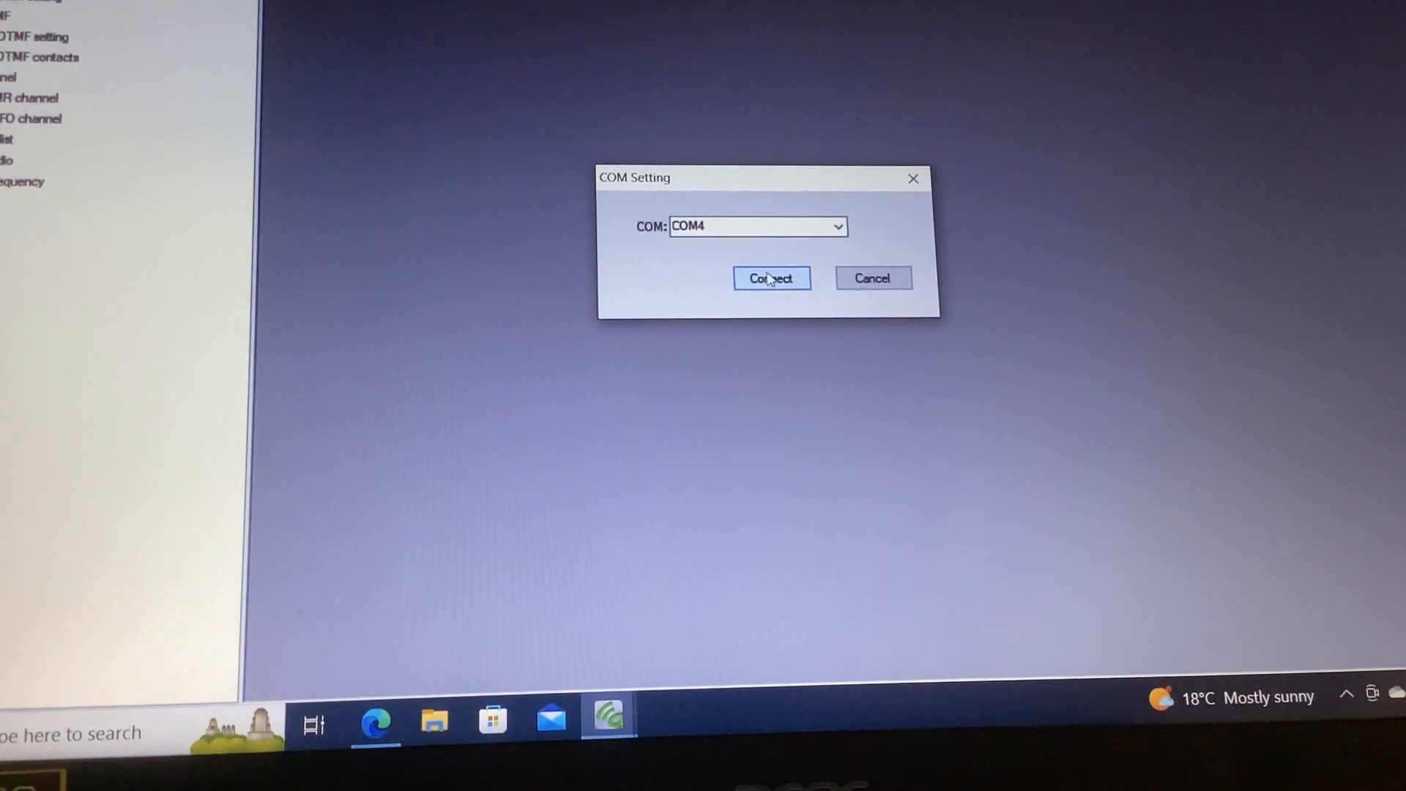
Connect on COM4 and open the ukv5001.cxf configuration file.
{"action": "left_click", "coordinate": [770, 279]}
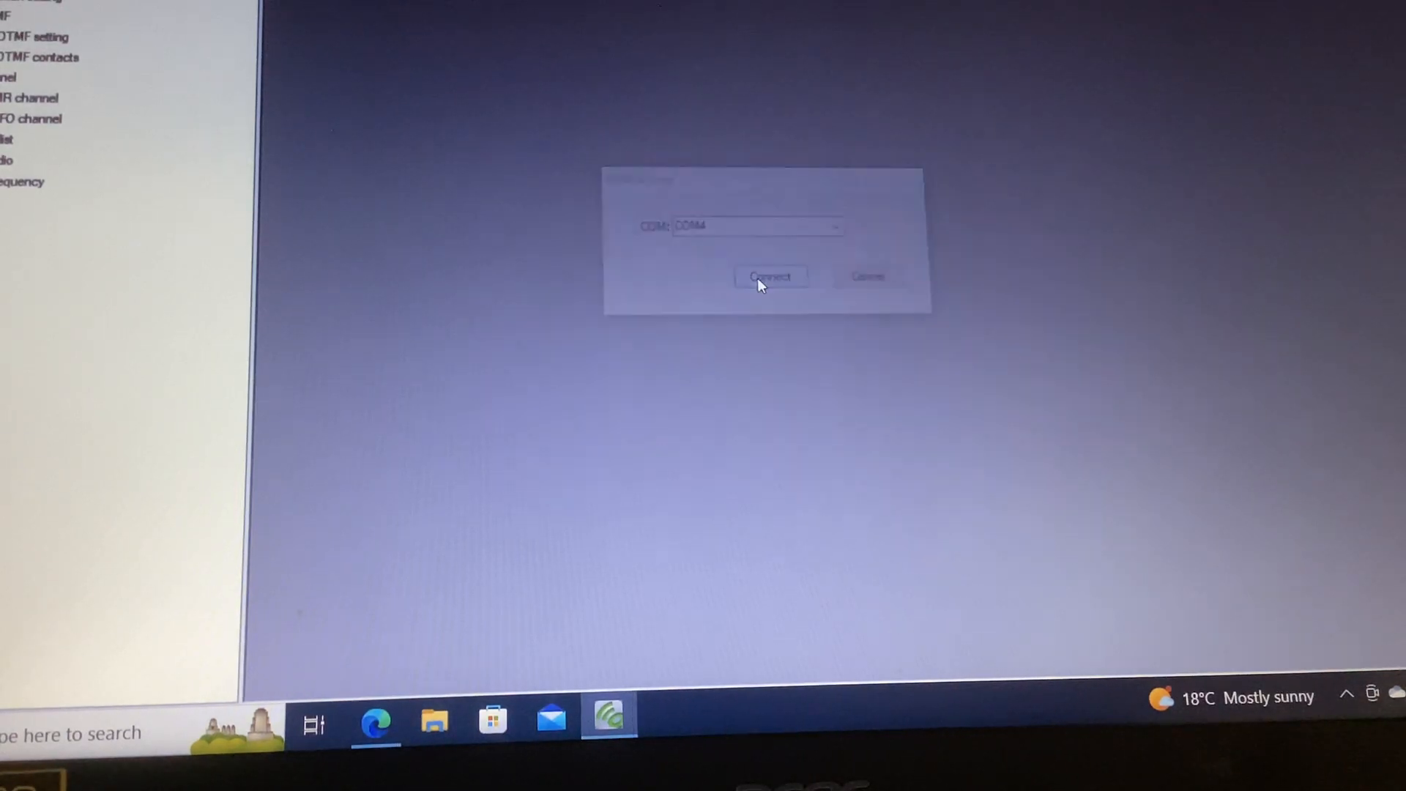
{"action": "left_click", "coordinate": [770, 275]}
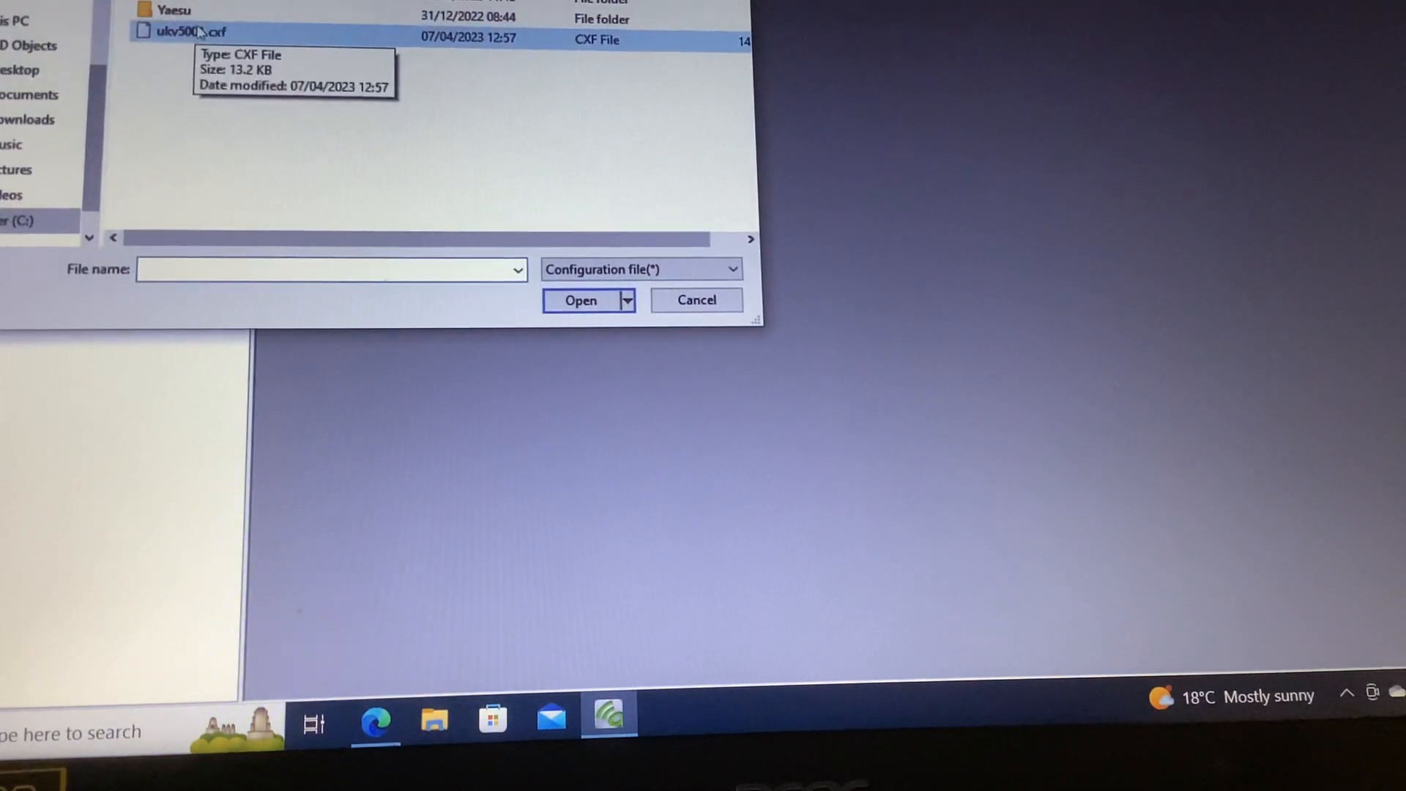
{"action": "left_click", "coordinate": [188, 33]}
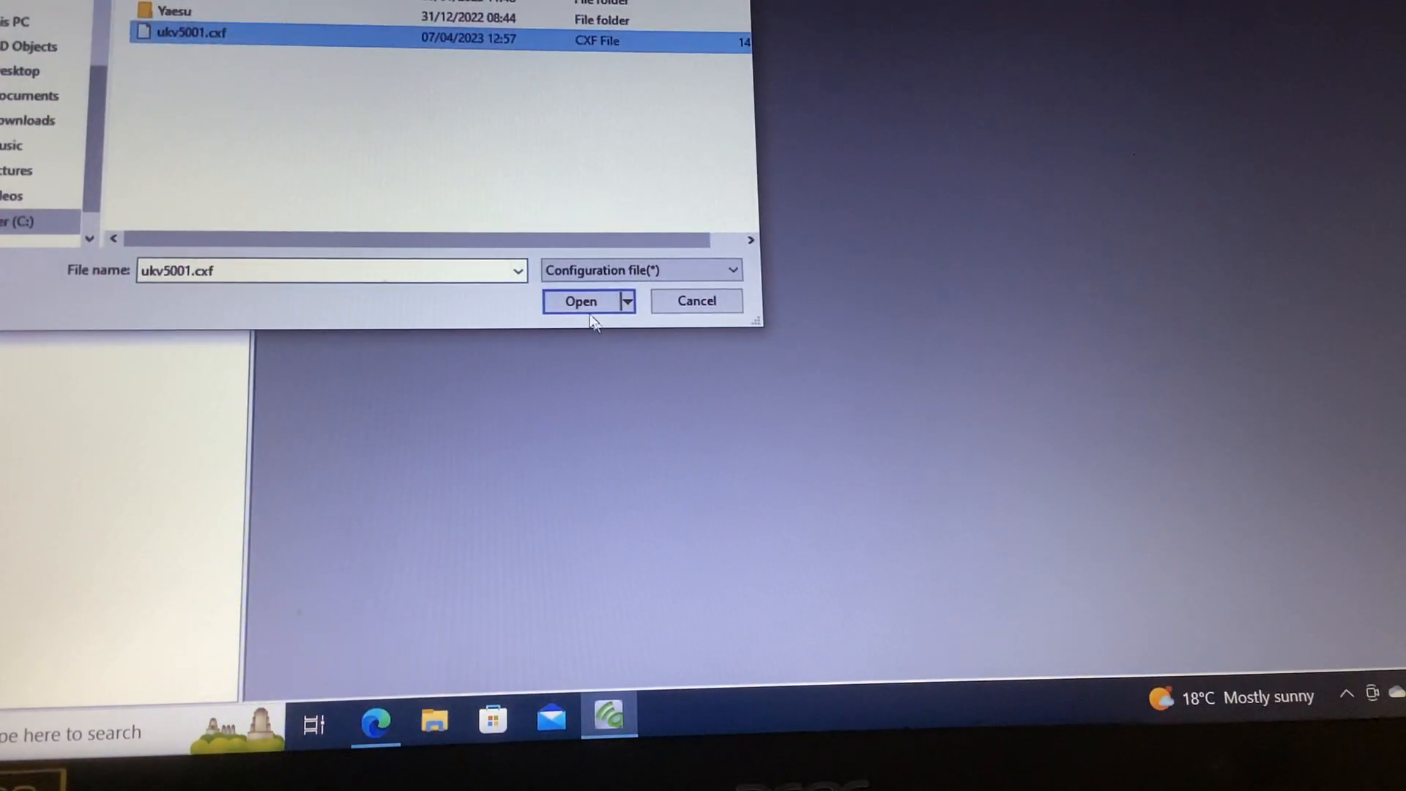
{"action": "left_click", "coordinate": [580, 300]}
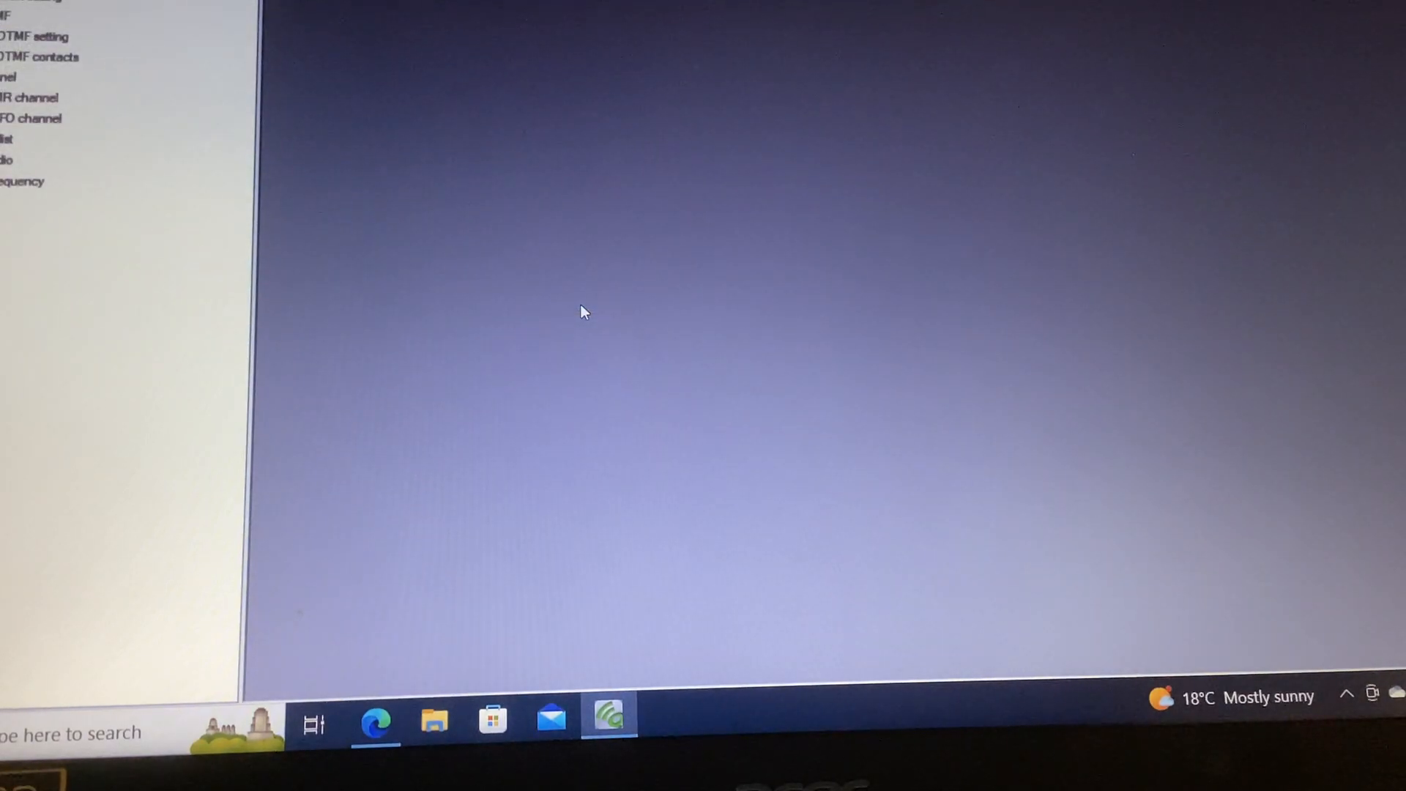
{"action": "mouse_move", "coordinate": [140, 81]}
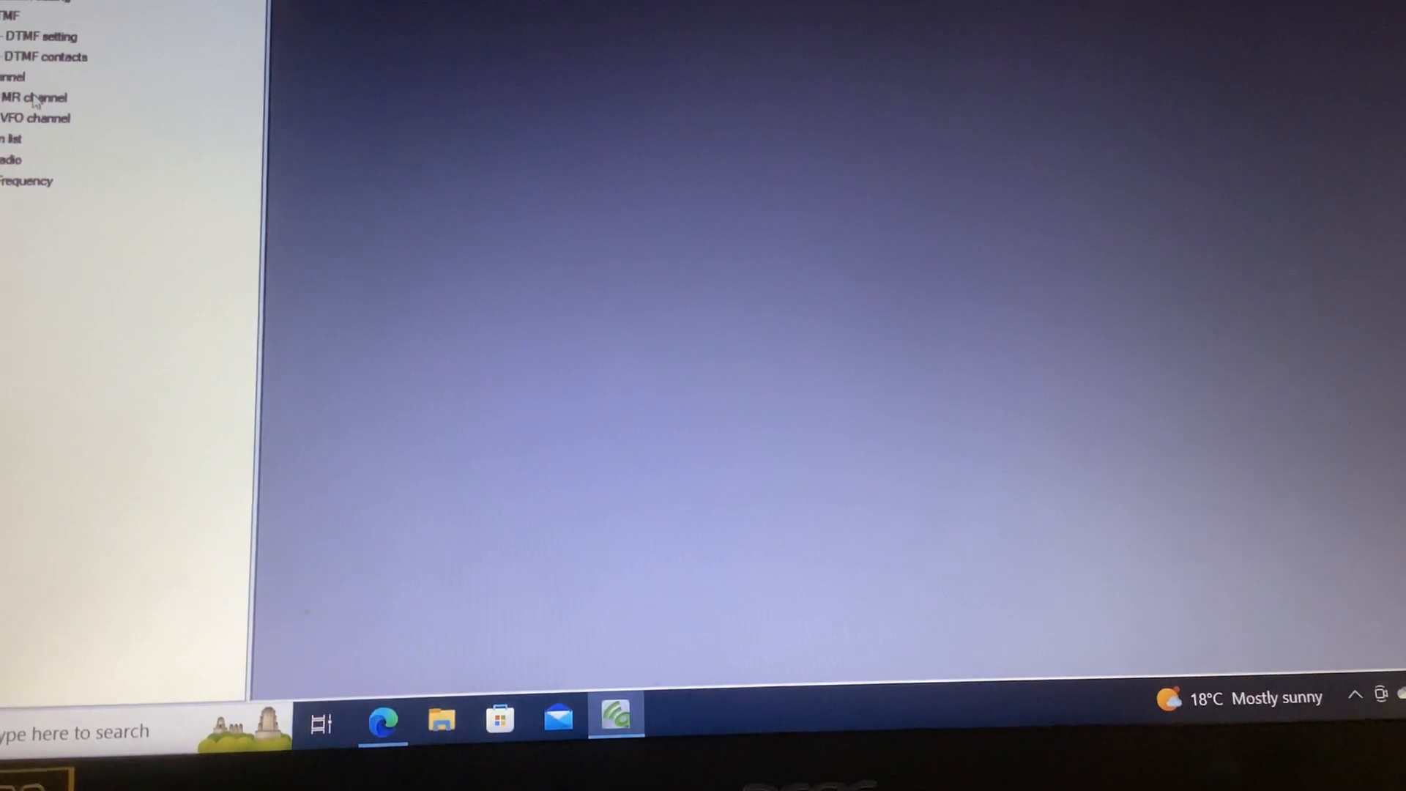
{"action": "left_click", "coordinate": [143, 95]}
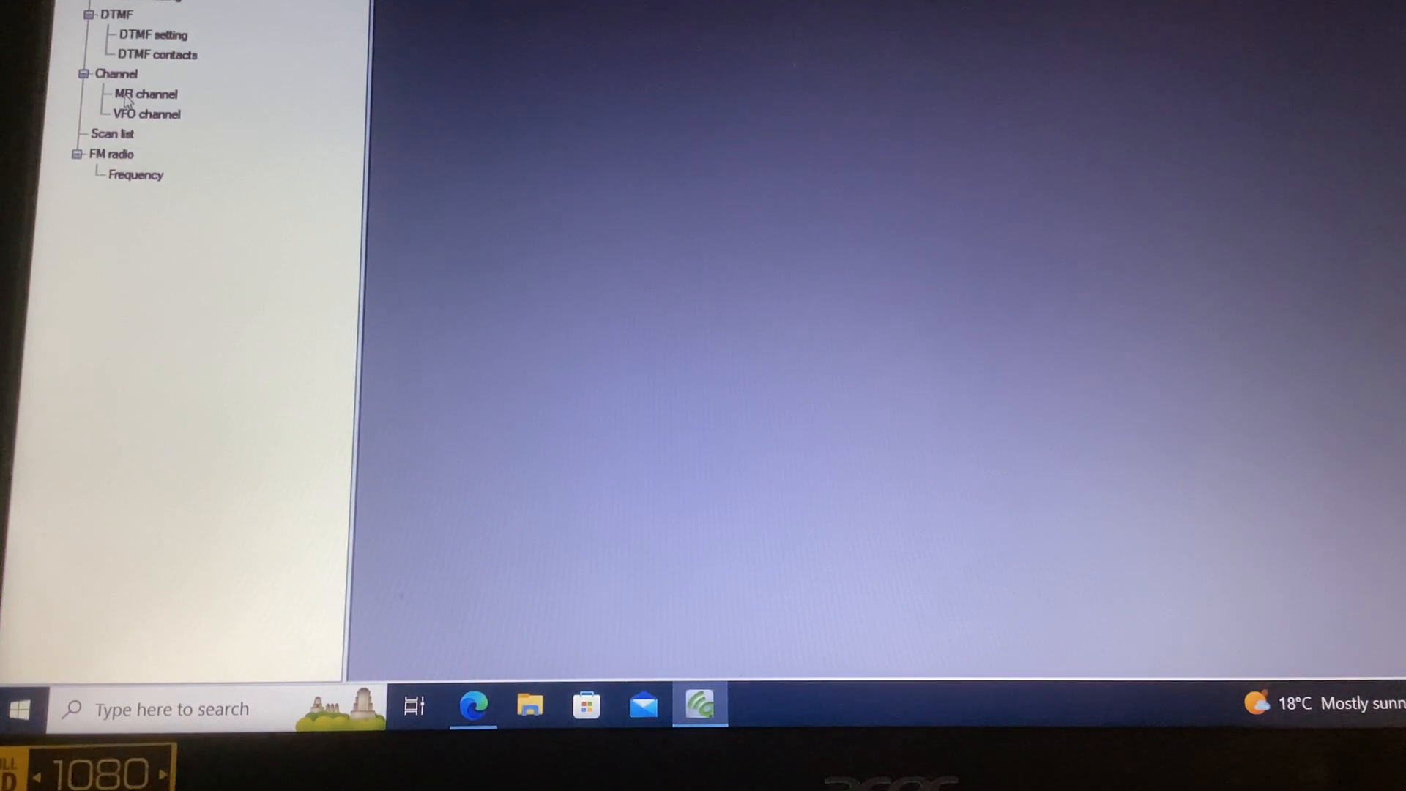
Open the MR channel table listing PMR01–PMR16 and select channel PMR05.
{"action": "left_click", "coordinate": [144, 95]}
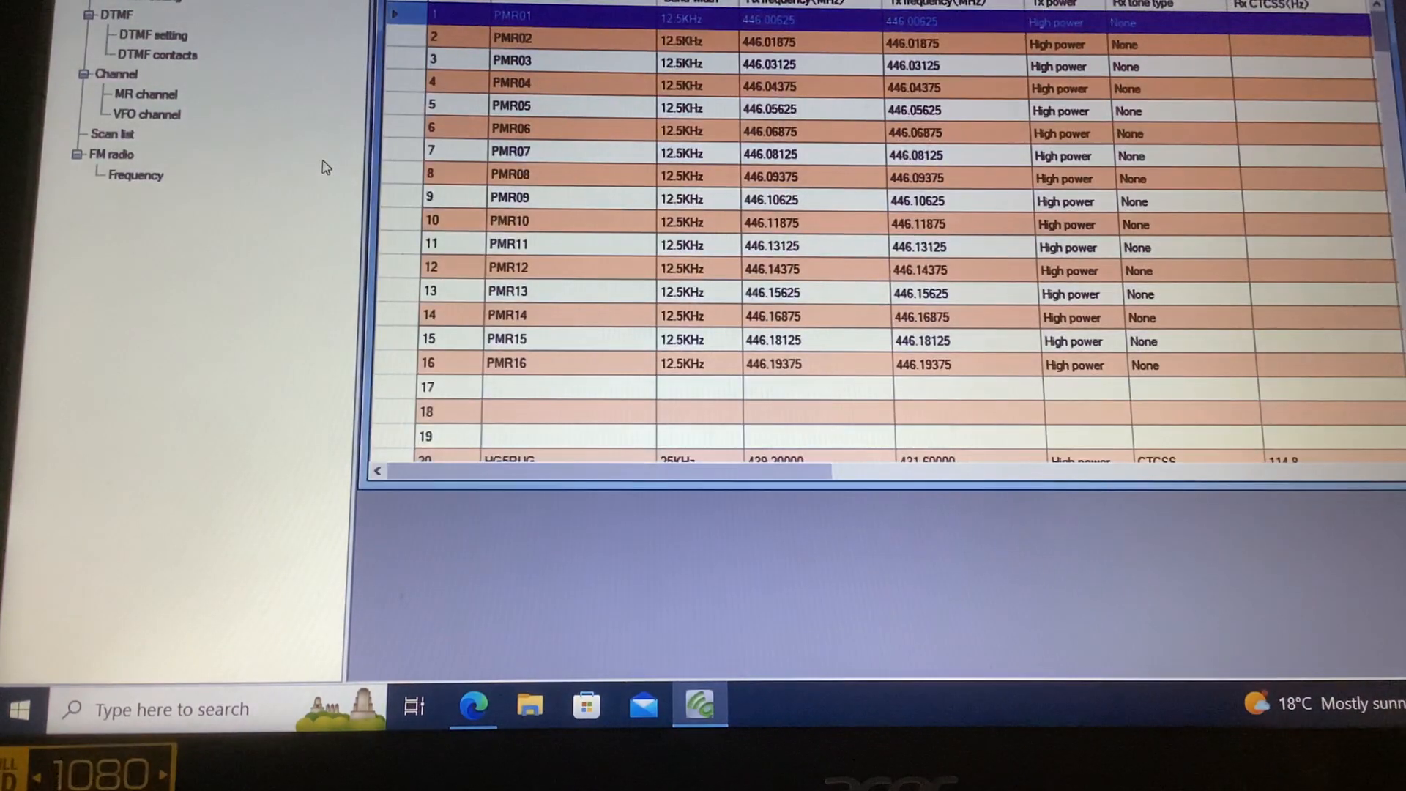
{"action": "mouse_move", "coordinate": [964, 459]}
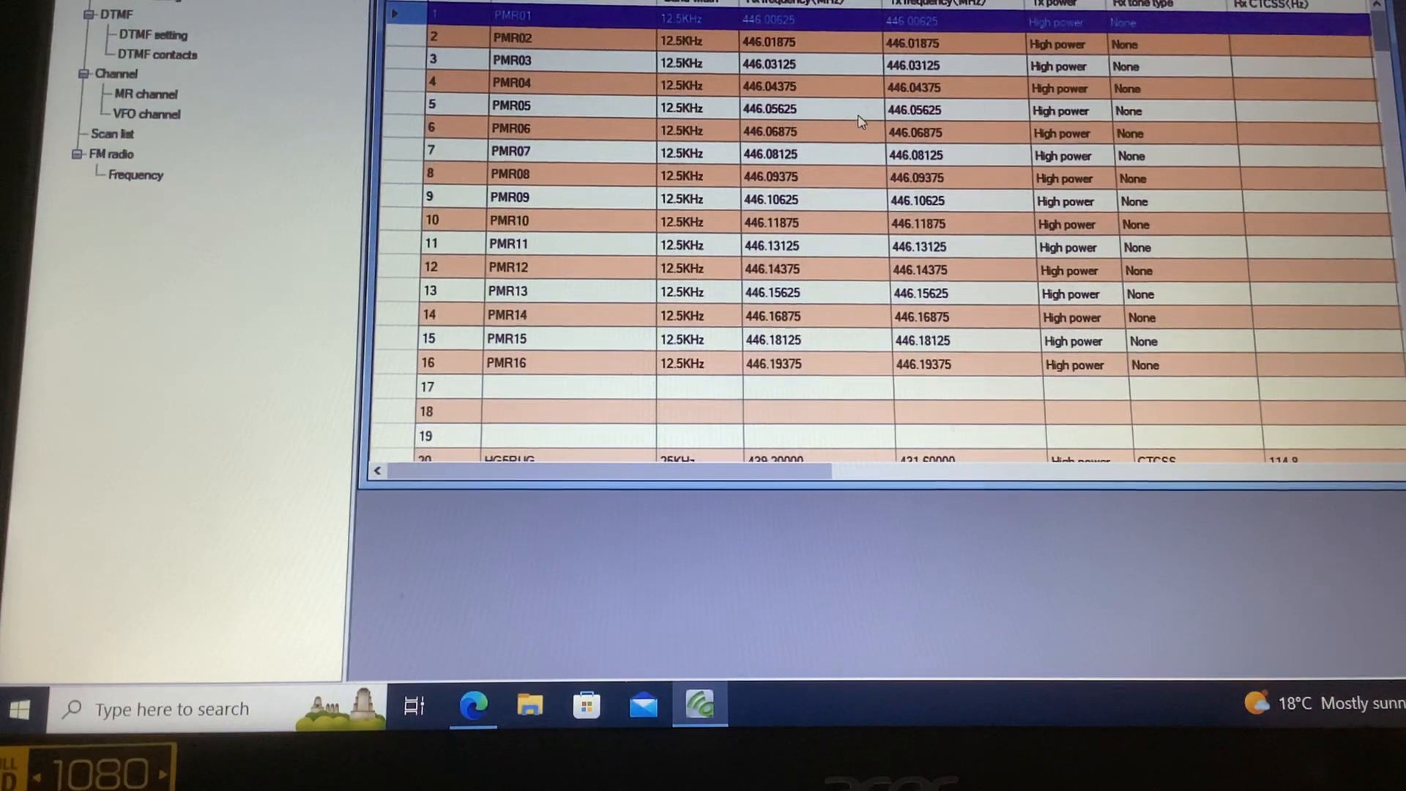
{"action": "left_click", "coordinate": [511, 109]}
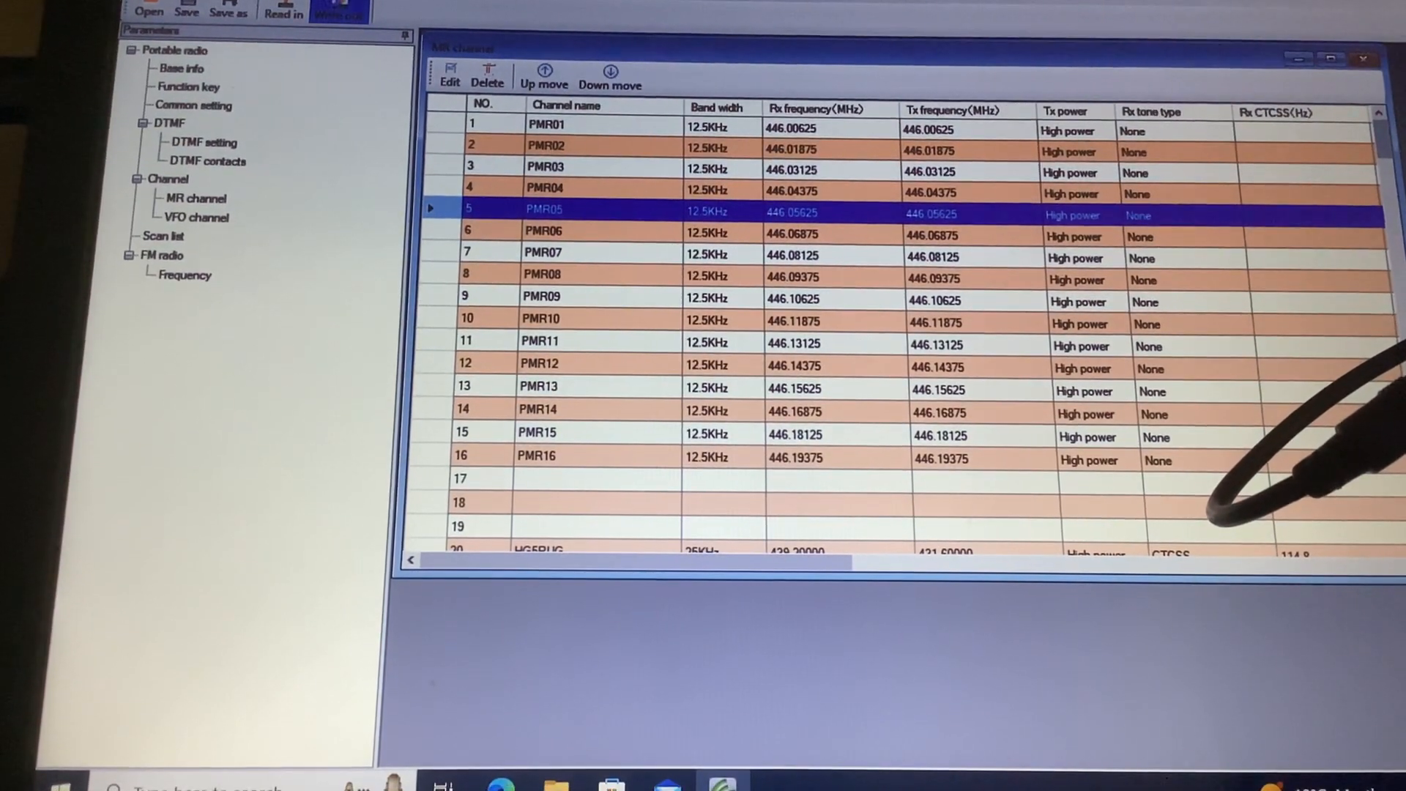
{"action": "left_click", "coordinate": [338, 11]}
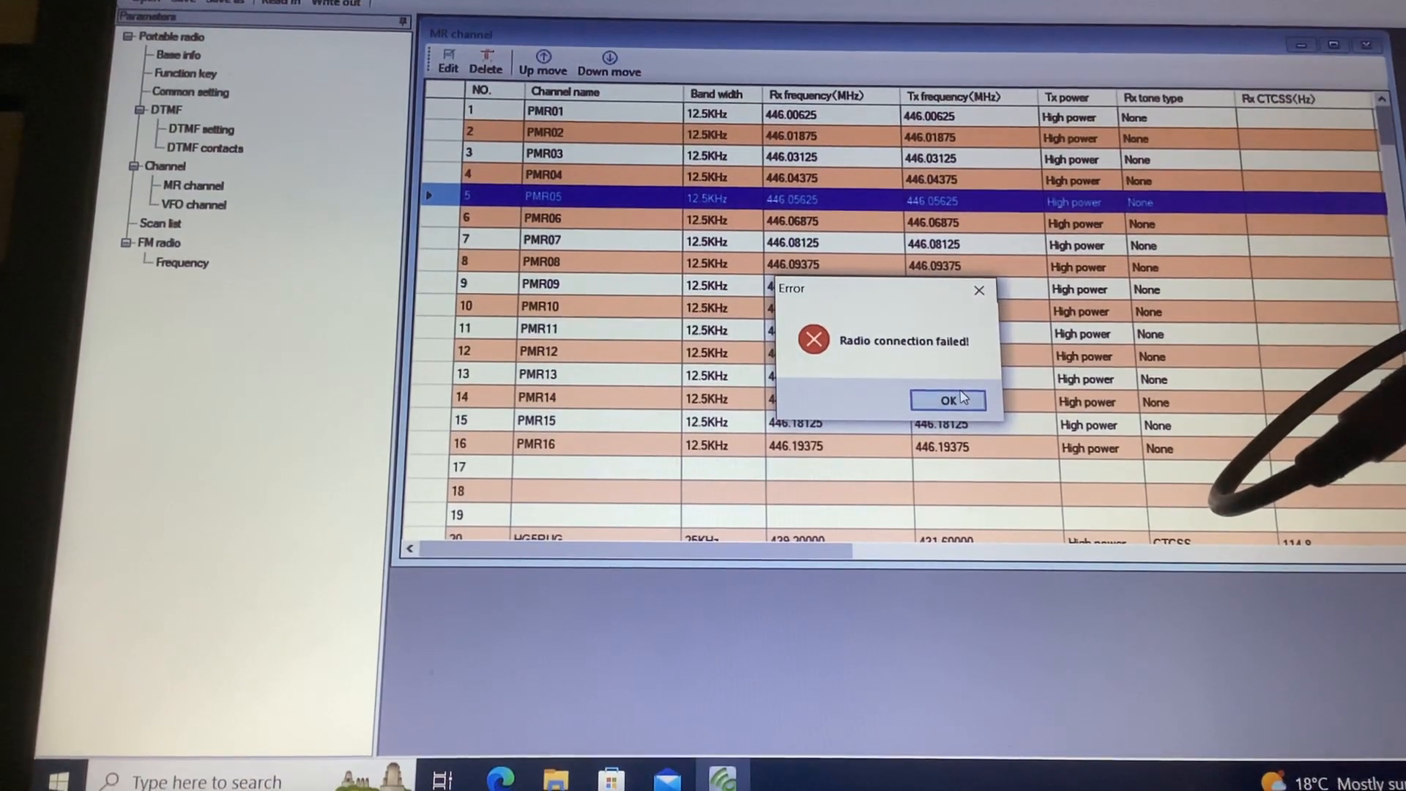
{"action": "left_click", "coordinate": [947, 400]}
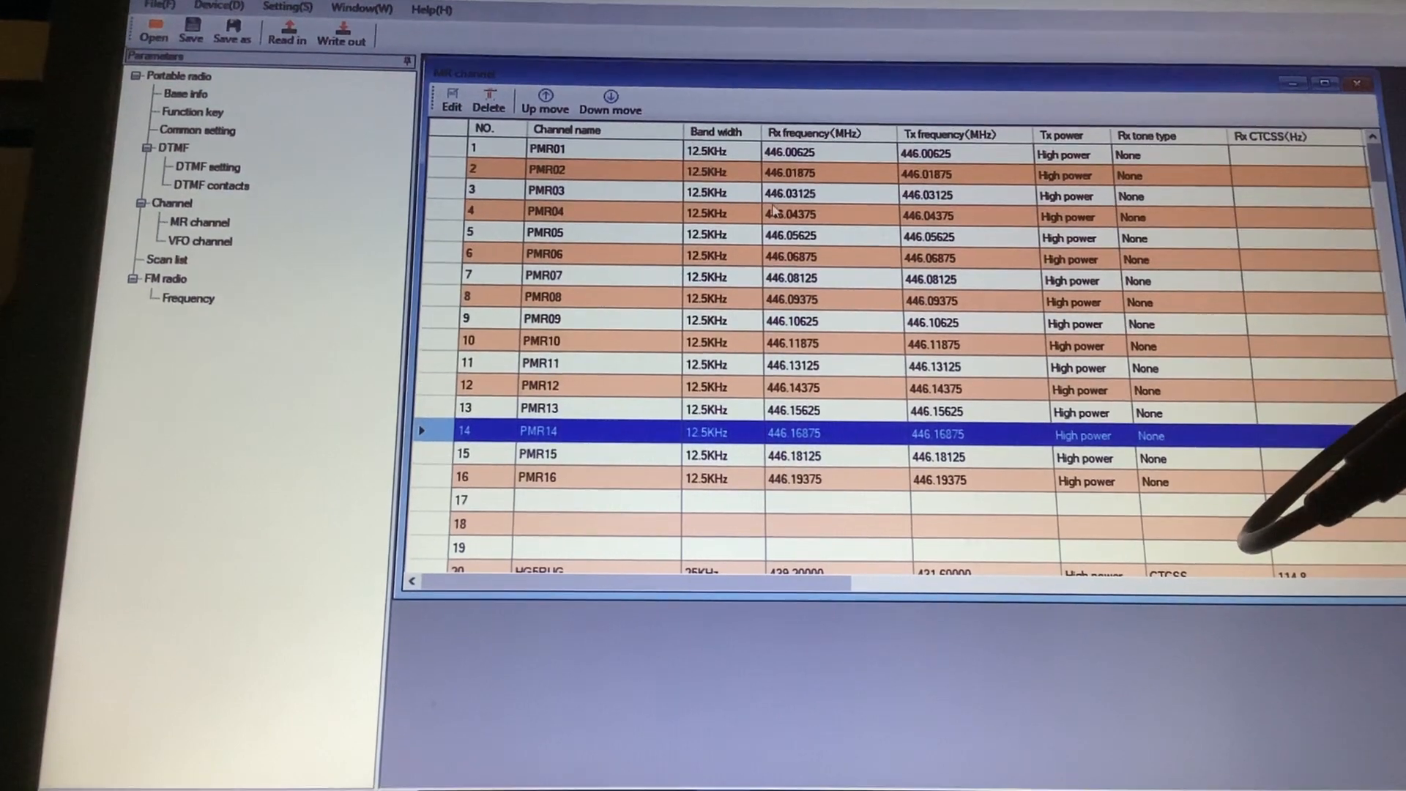
Write the channel parameters to the radio and acknowledge the write-successful message.
{"action": "left_click", "coordinate": [340, 34]}
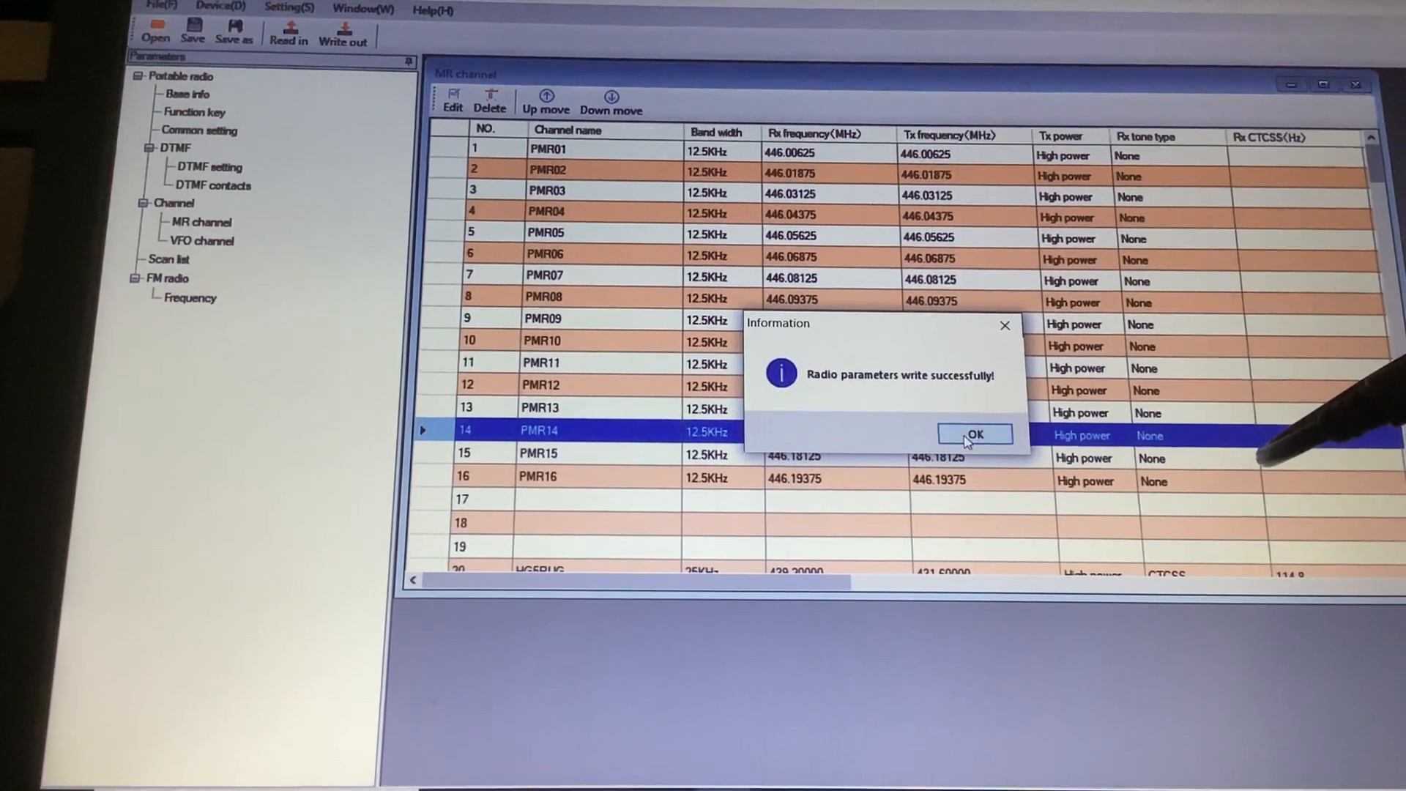
{"action": "left_click", "coordinate": [974, 435]}
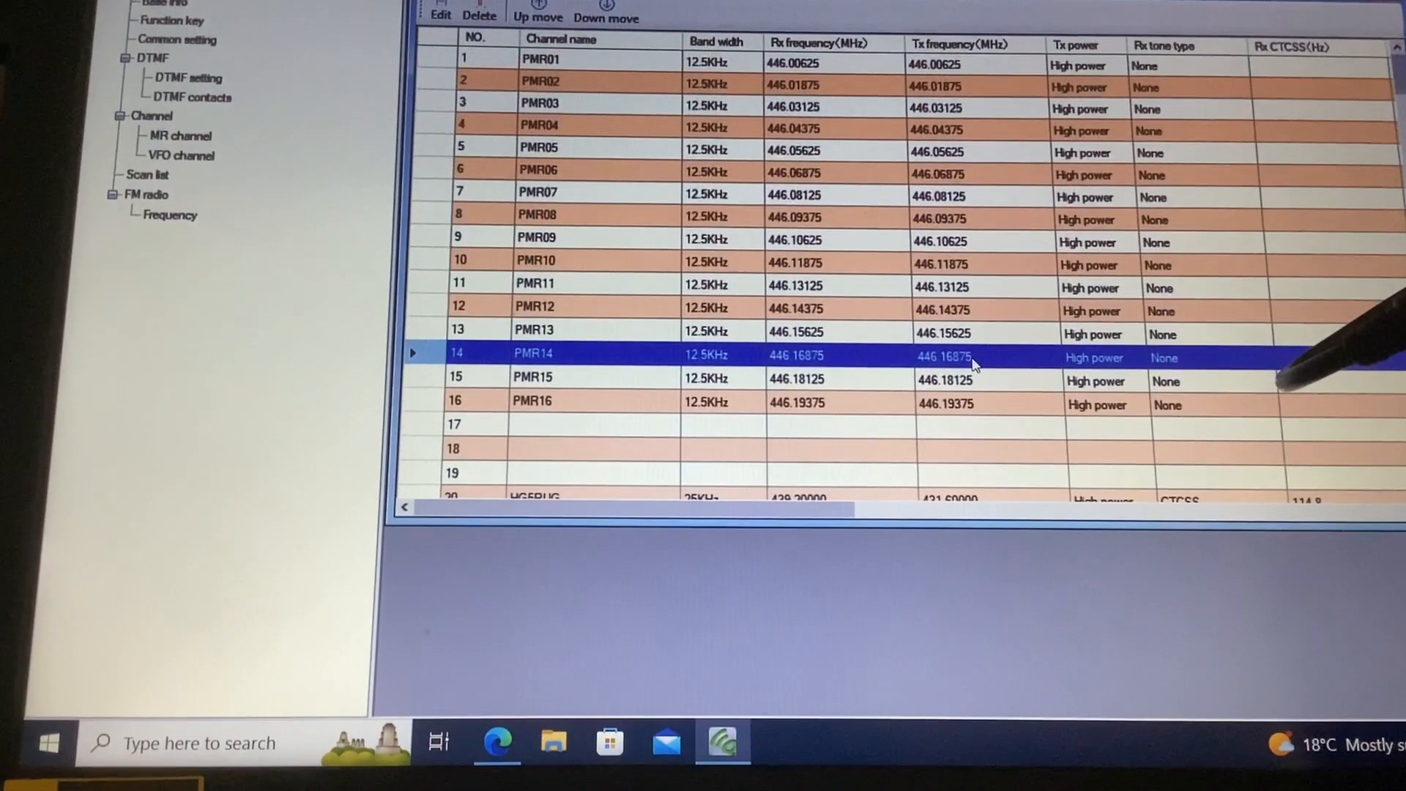